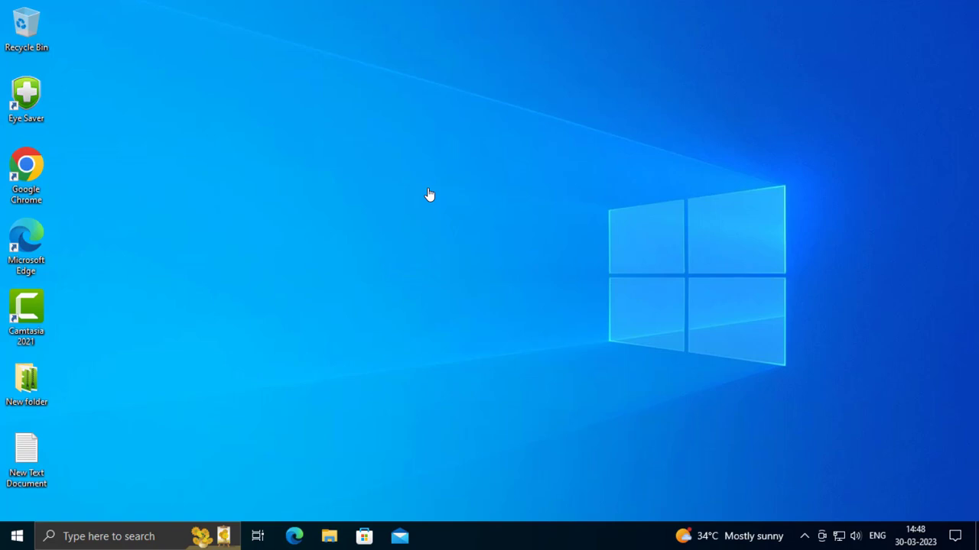
Search 'device Manager' from the taskbar and open Device Manager.
right_click(428, 194)
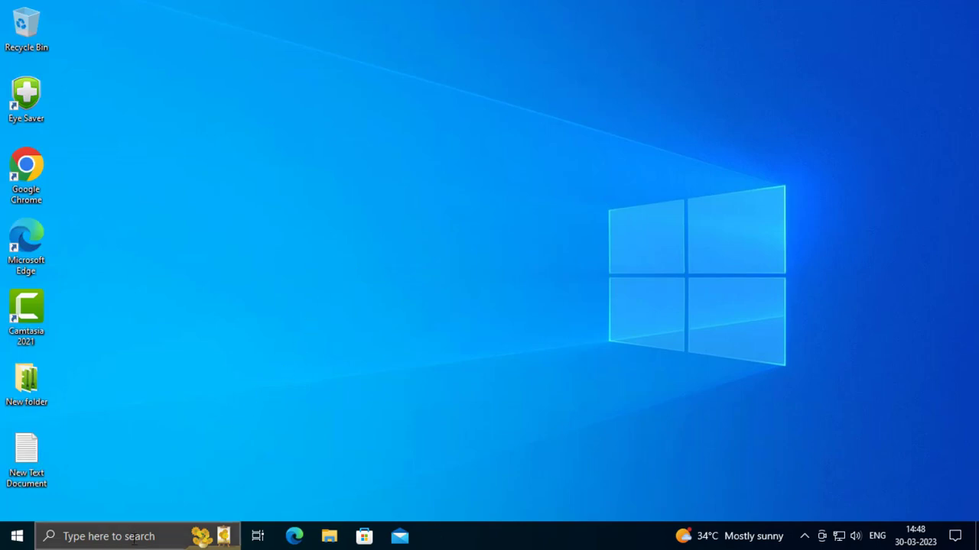
click(123, 536)
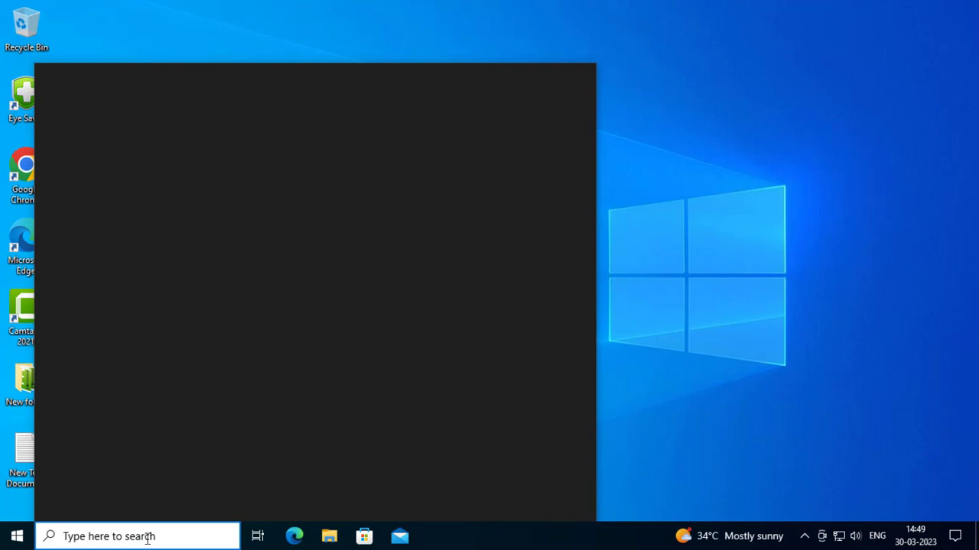
text(device Manager)
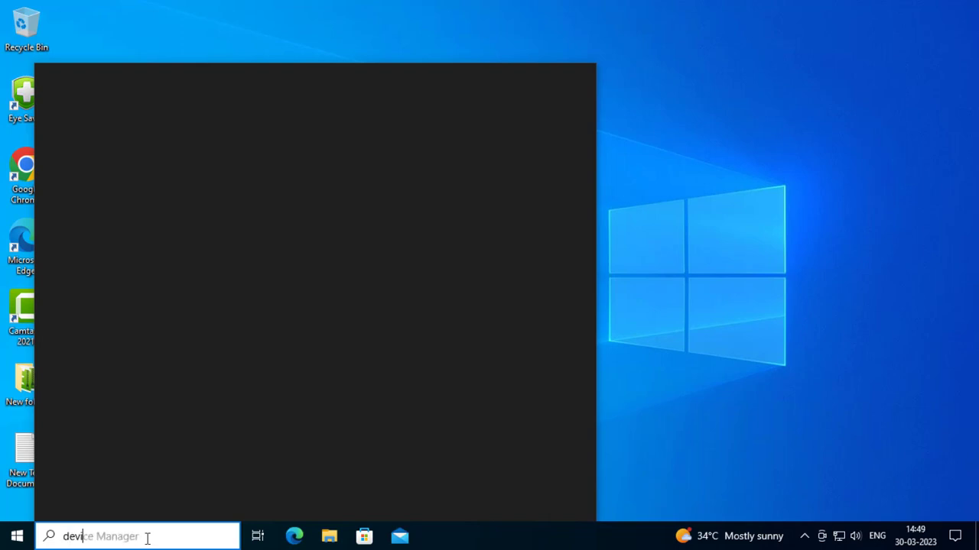
text(device Manager)
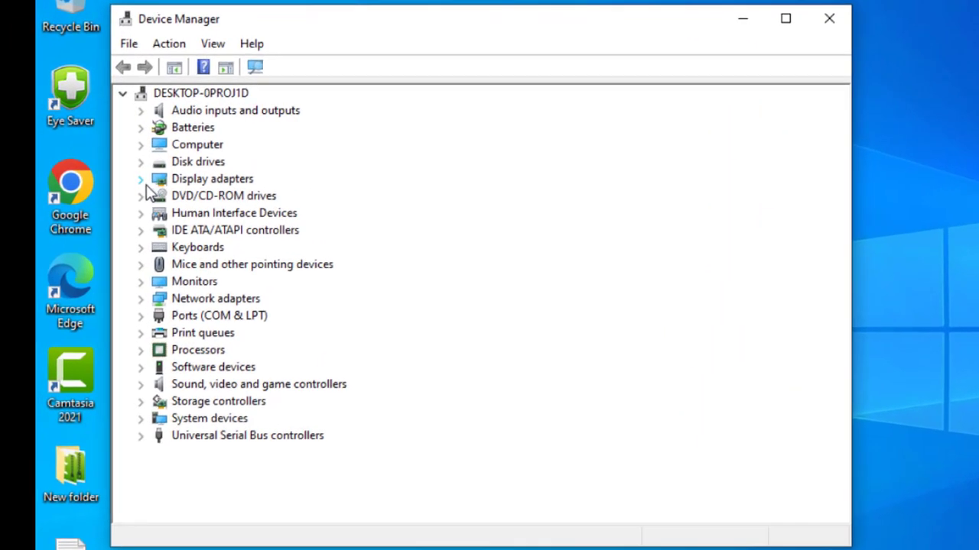
Expand Display adapters and open the VMware SVGA 3D context menu.
click(140, 178)
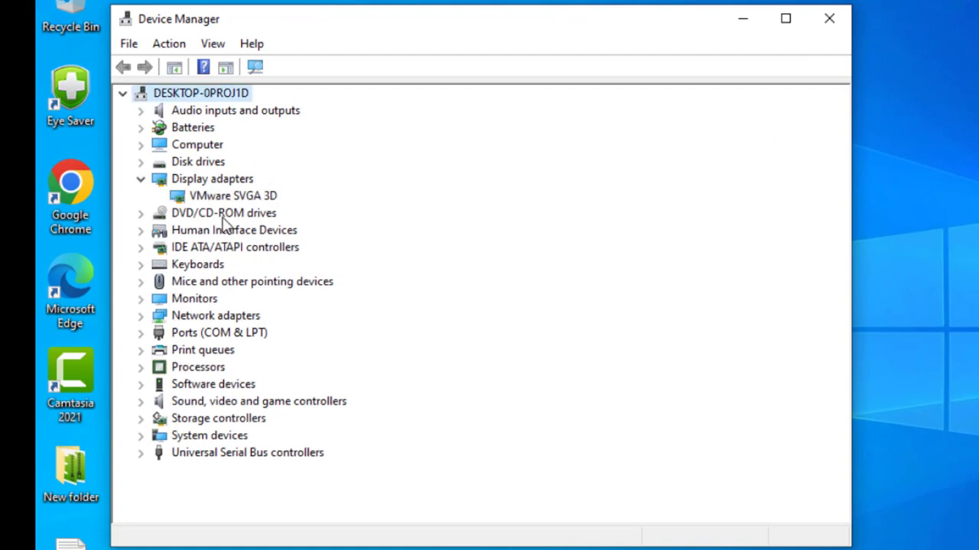
mouse_move(214, 213)
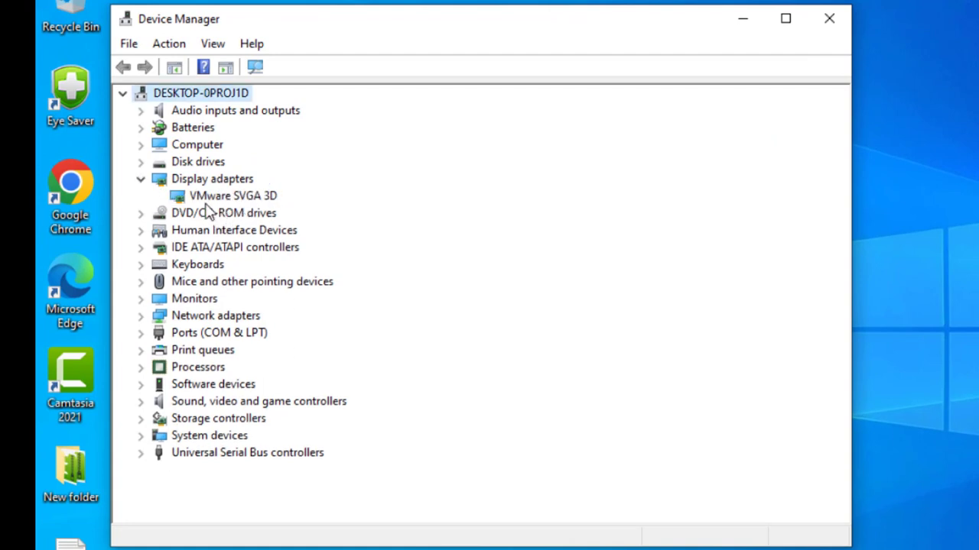
mouse_move(214, 200)
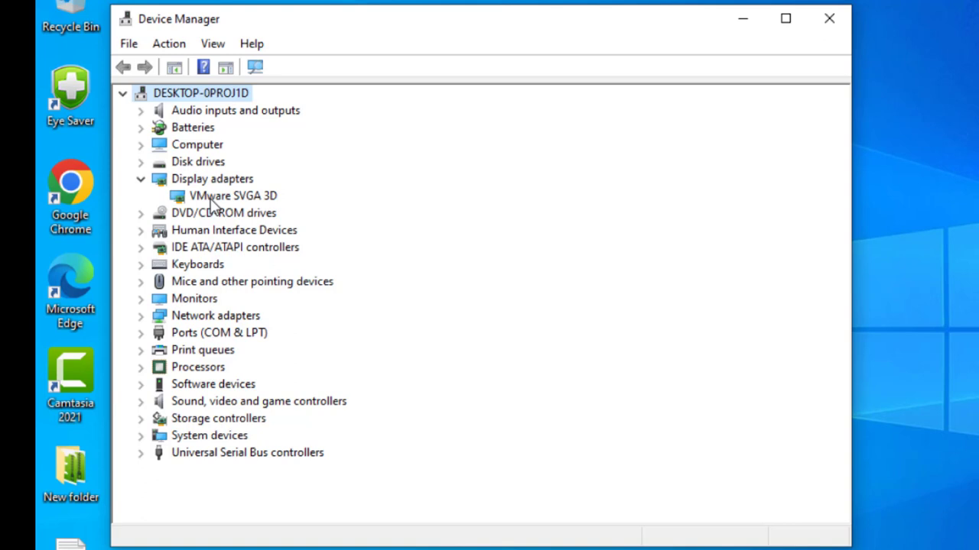
mouse_move(224, 199)
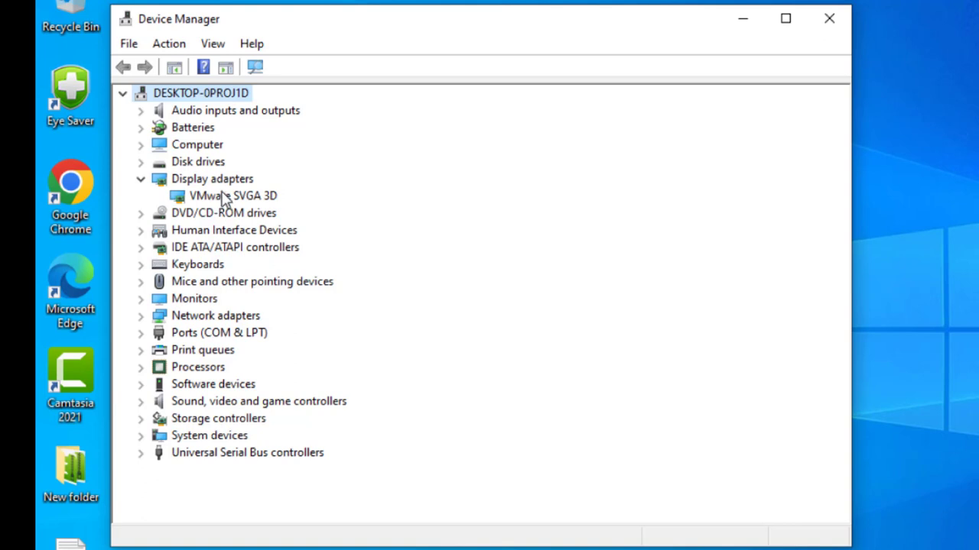
right_click(222, 195)
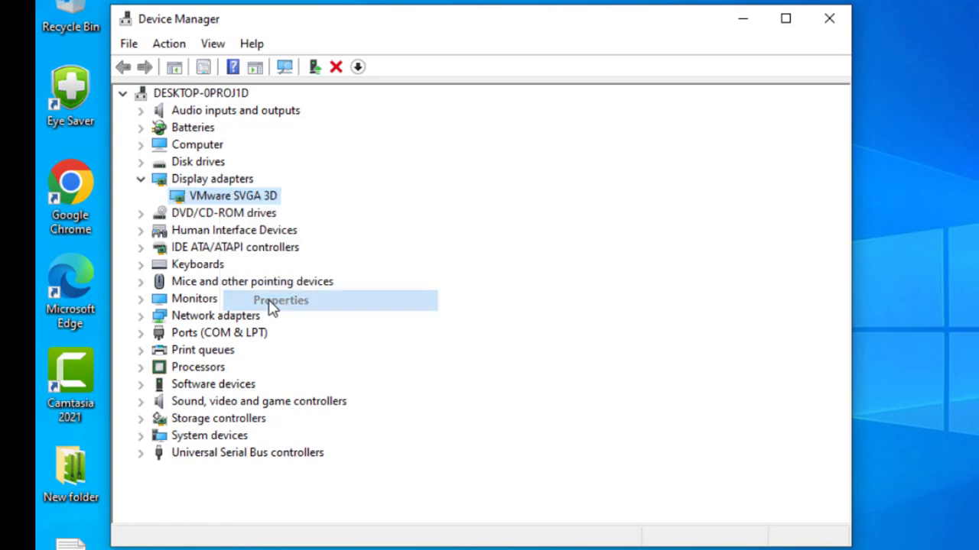
From VMware SVGA 3D properties' Driver tab, start Update Driver browsing this computer.
click(279, 301)
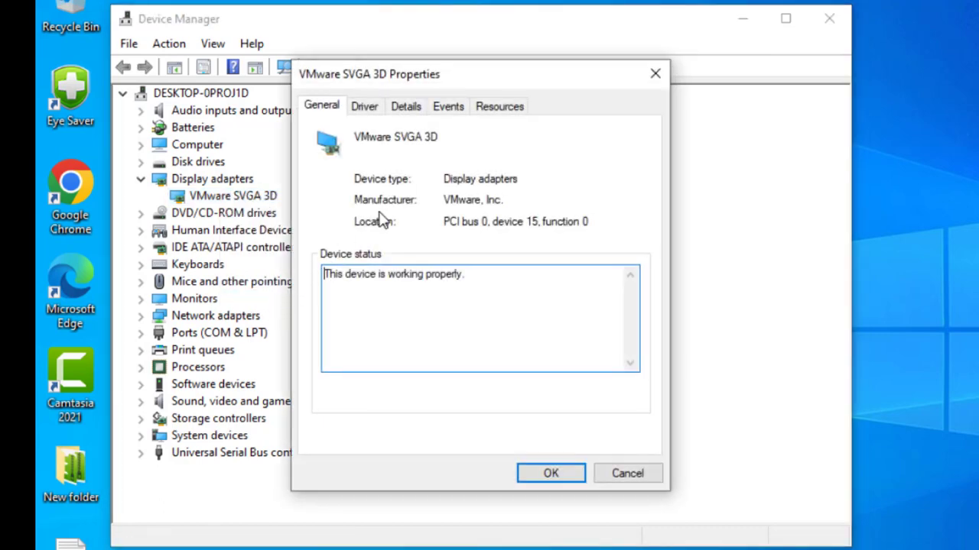
mouse_move(373, 115)
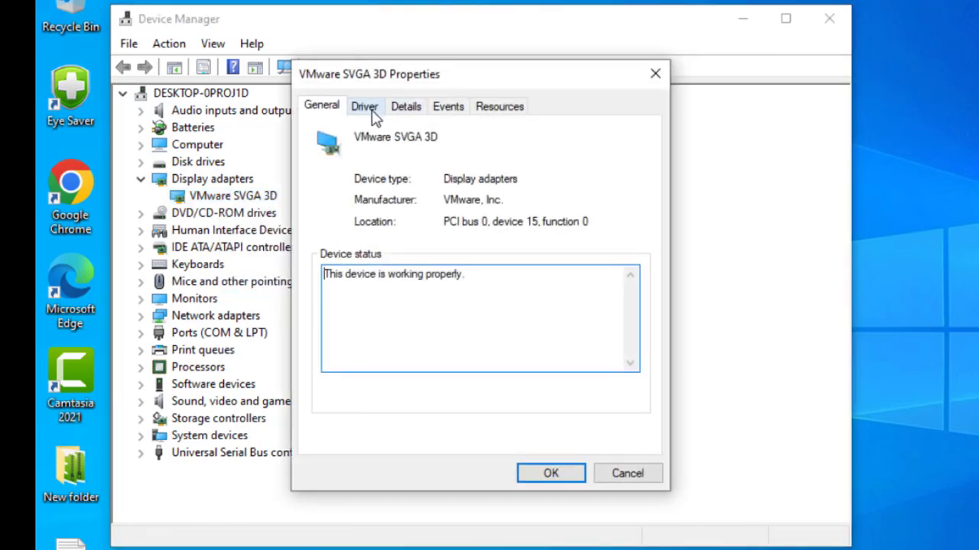
click(364, 107)
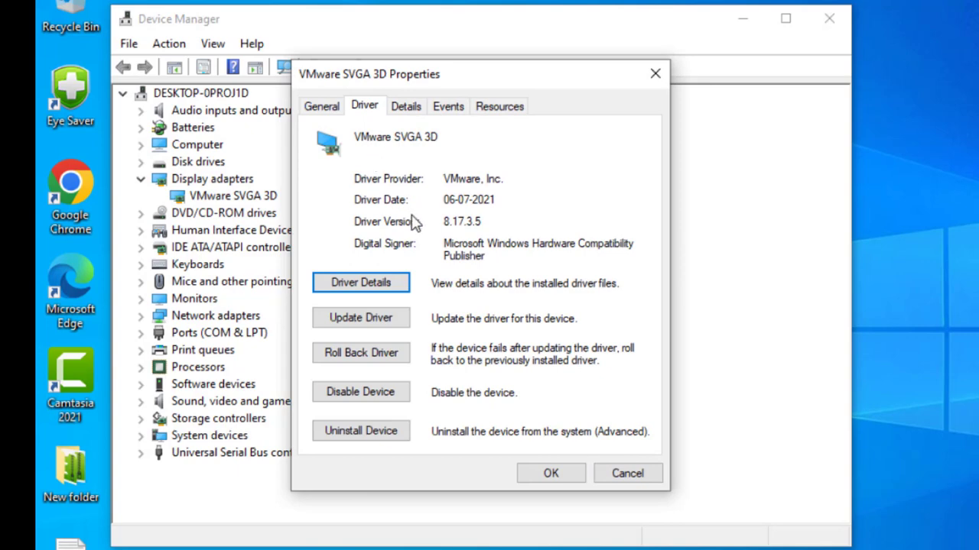
mouse_move(367, 318)
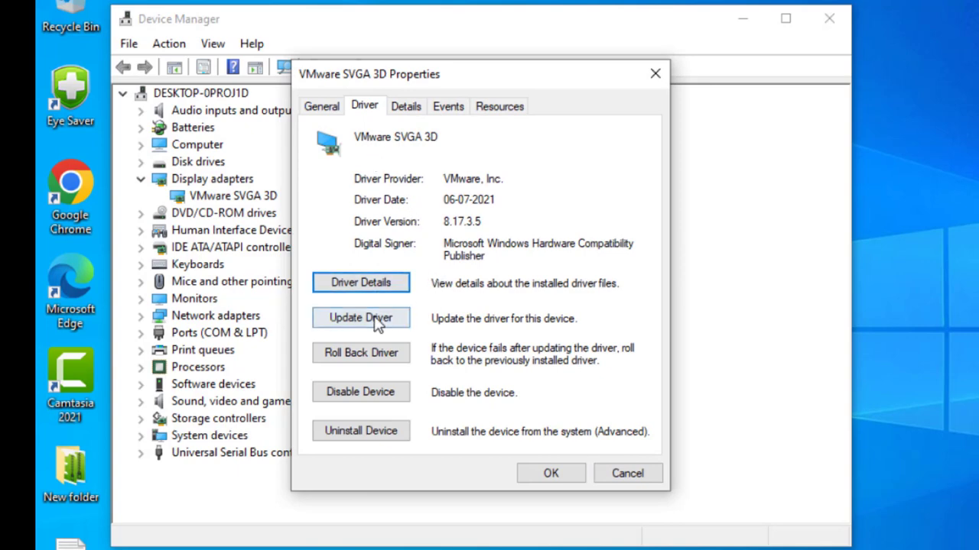
click(361, 318)
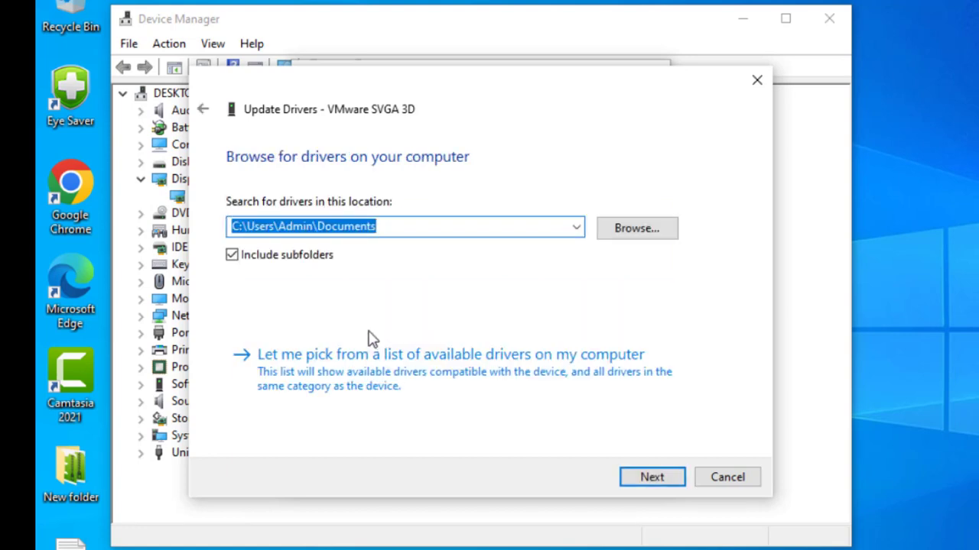
Pick VMware SVGA 3D from the compatible drivers list and install it.
click(451, 354)
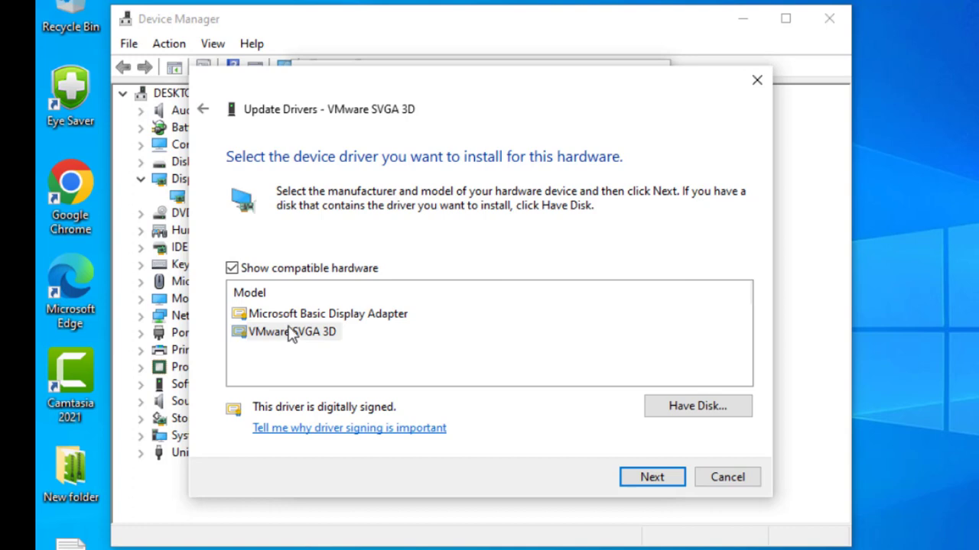
click(328, 313)
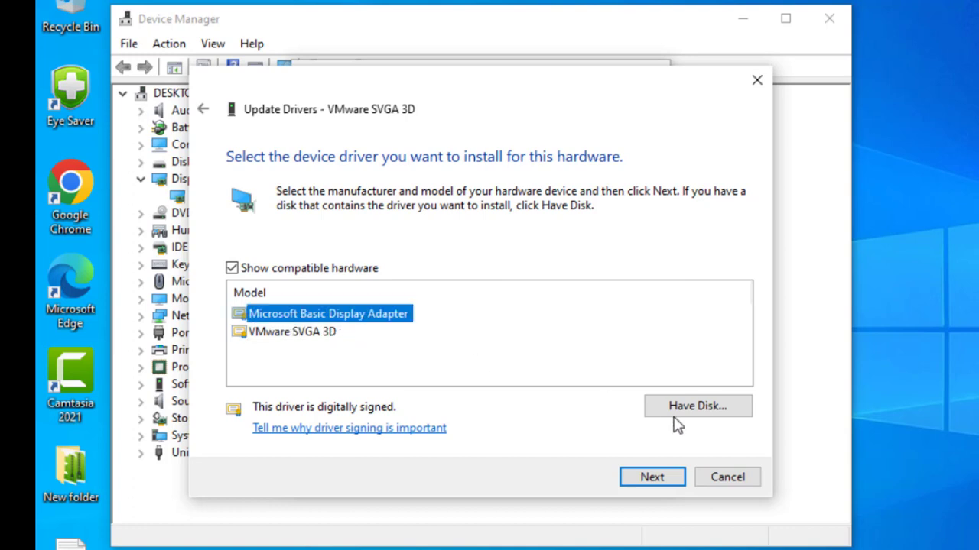
mouse_move(336, 342)
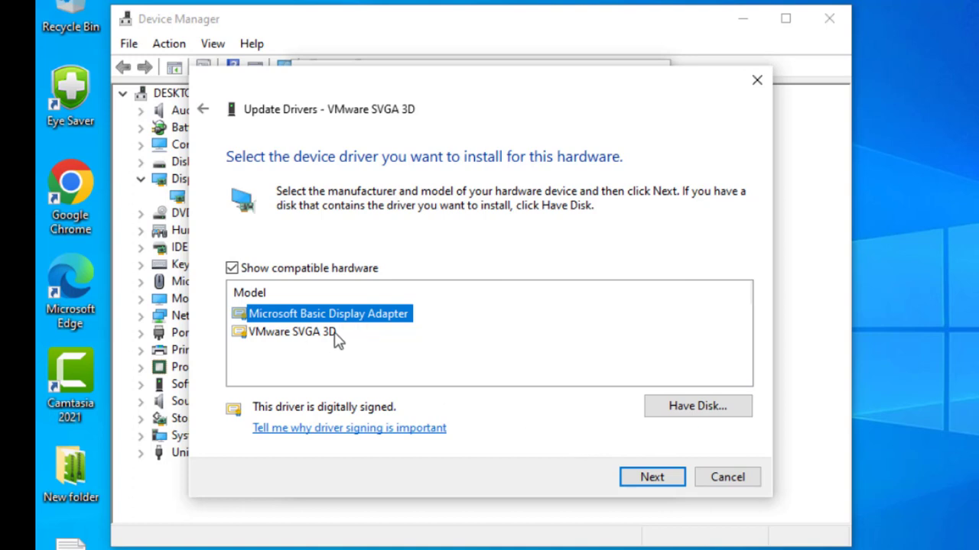
click(673, 477)
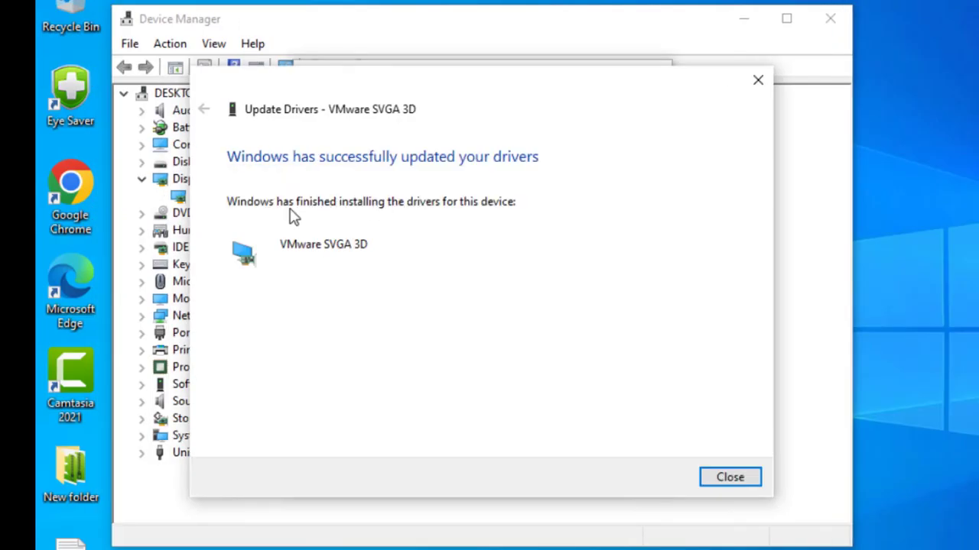
mouse_move(400, 222)
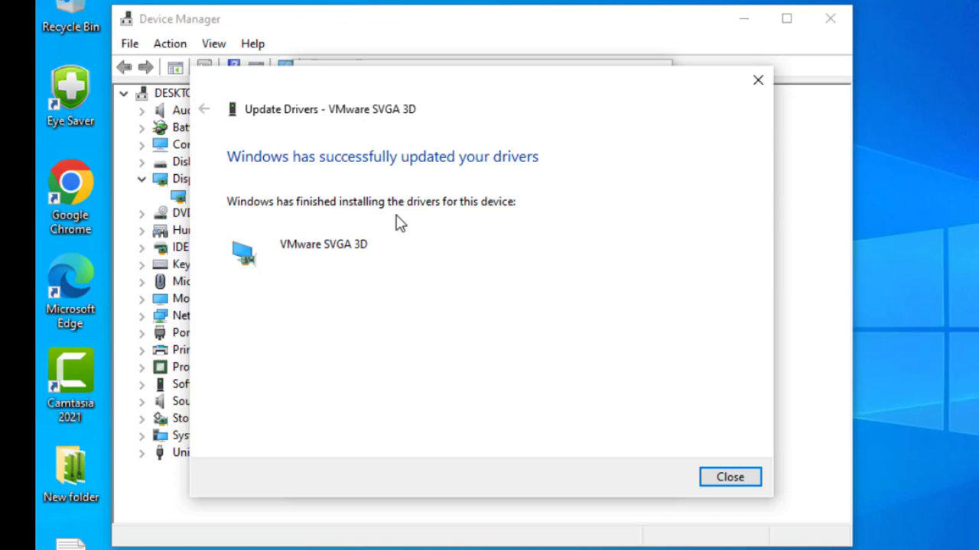
mouse_move(731, 477)
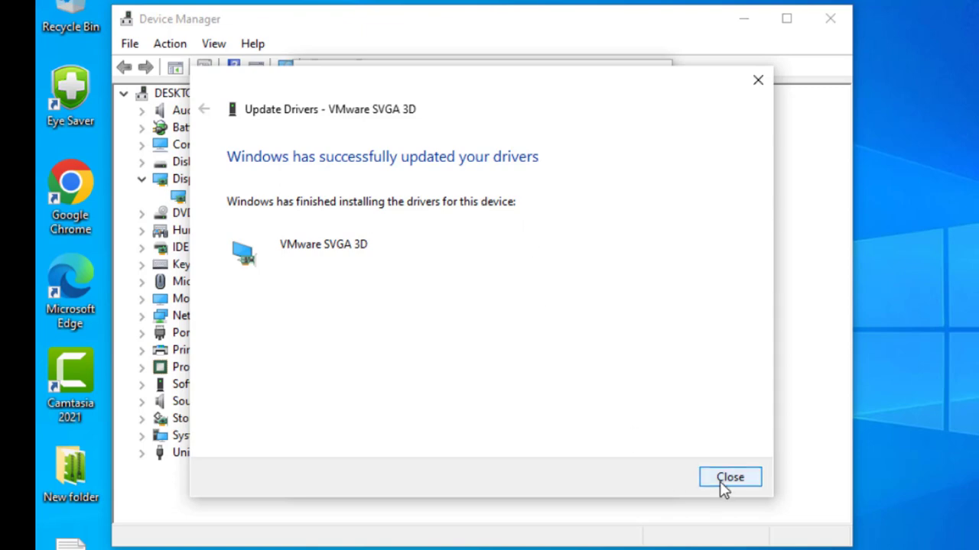
Close the update wizard, adapter properties, and Device Manager.
click(729, 477)
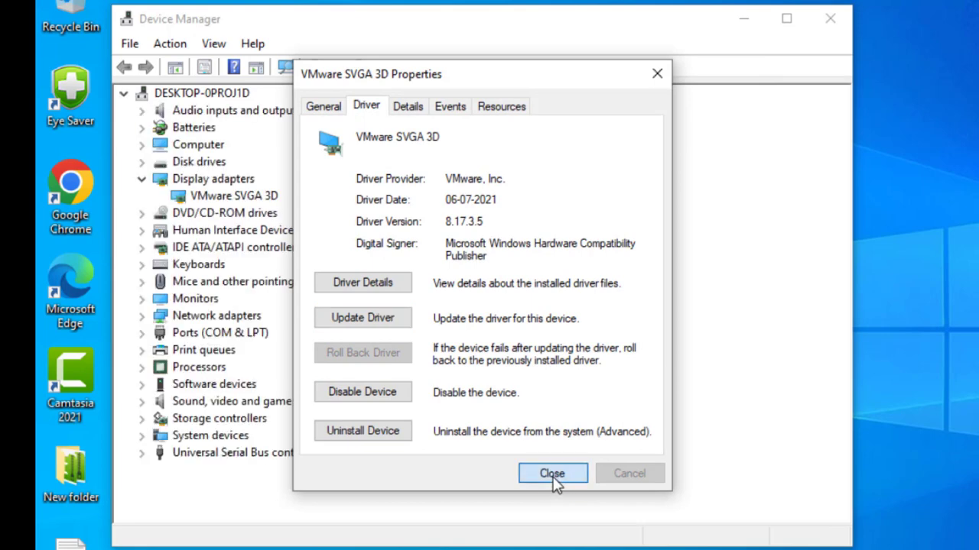
click(552, 473)
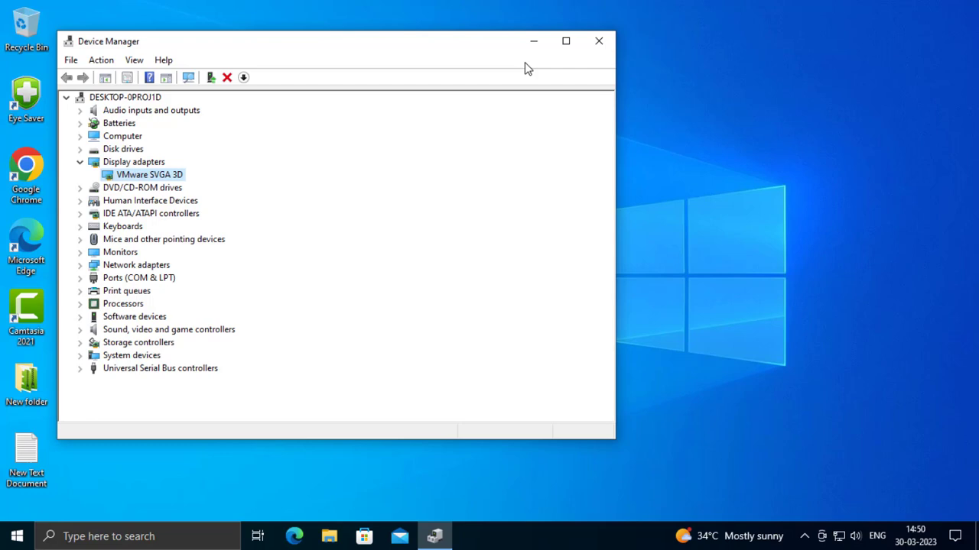
click(597, 41)
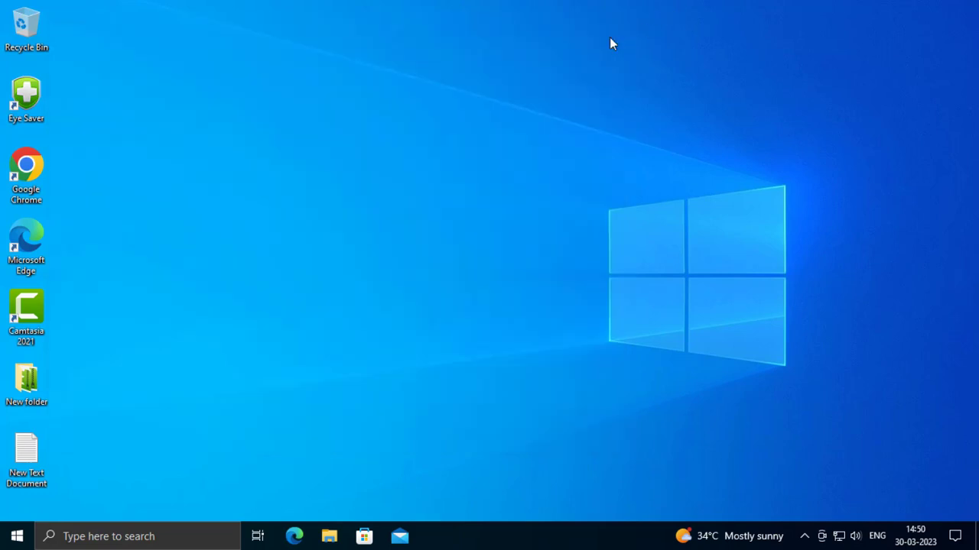
mouse_move(530, 101)
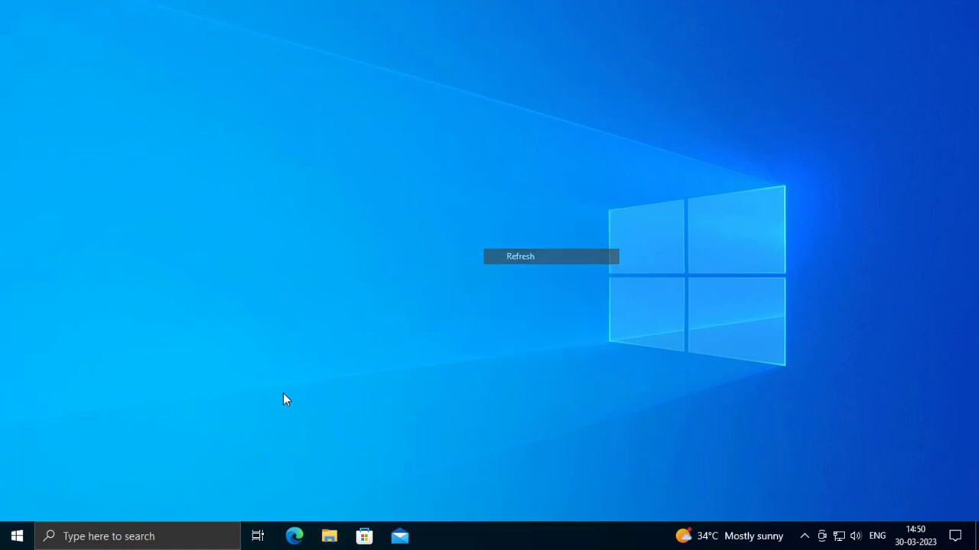
Search 'cmd' and run Command Prompt as administrator.
click(522, 257)
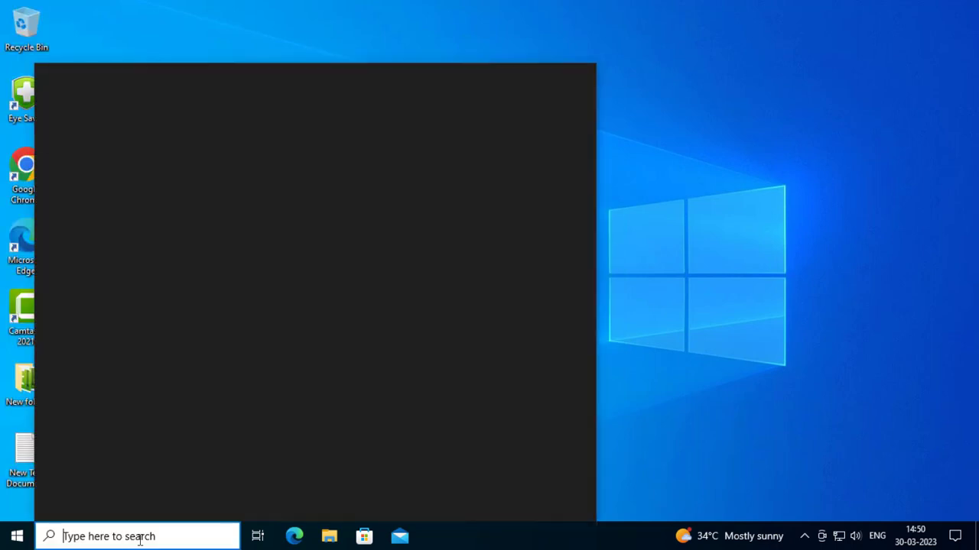
text(cmd)
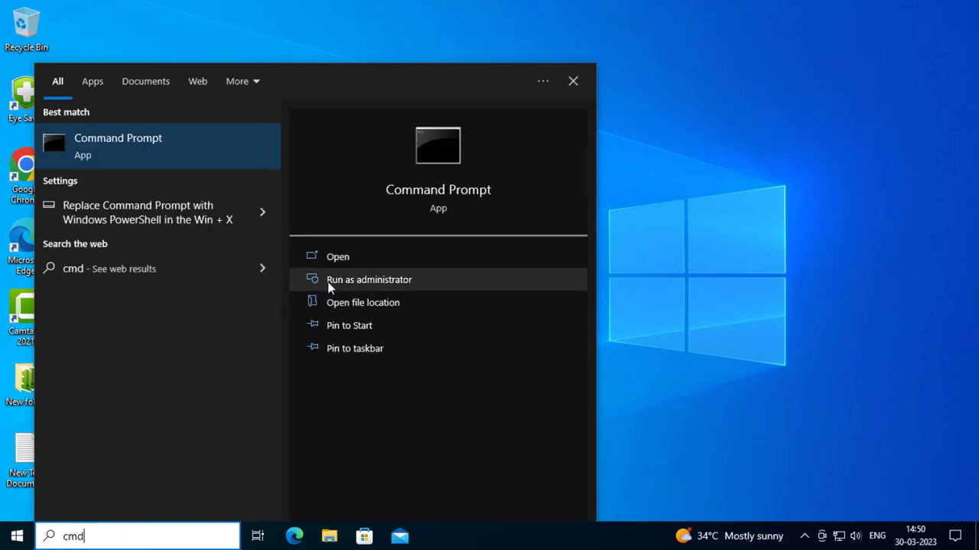
click(368, 280)
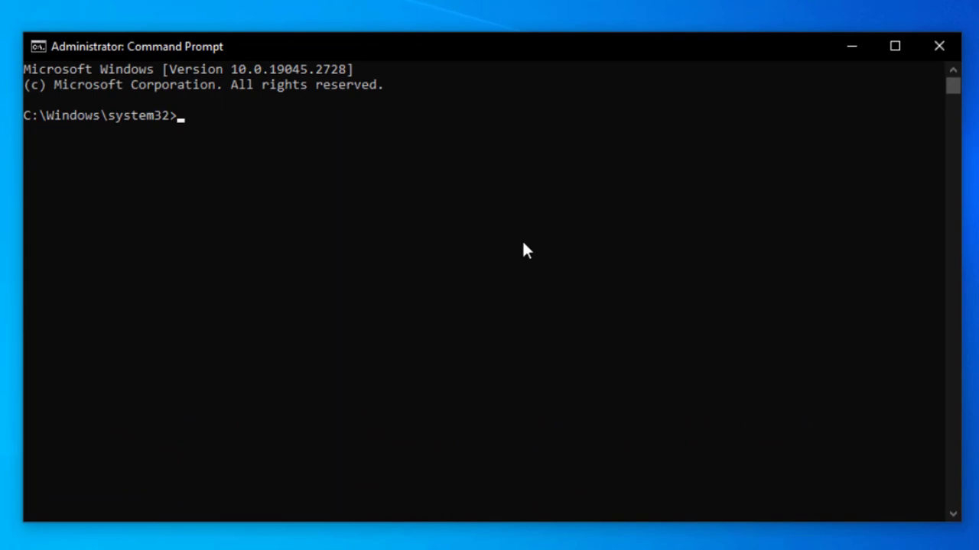
Enter 'powercfg -h off' in the administrator Command Prompt.
text(po)
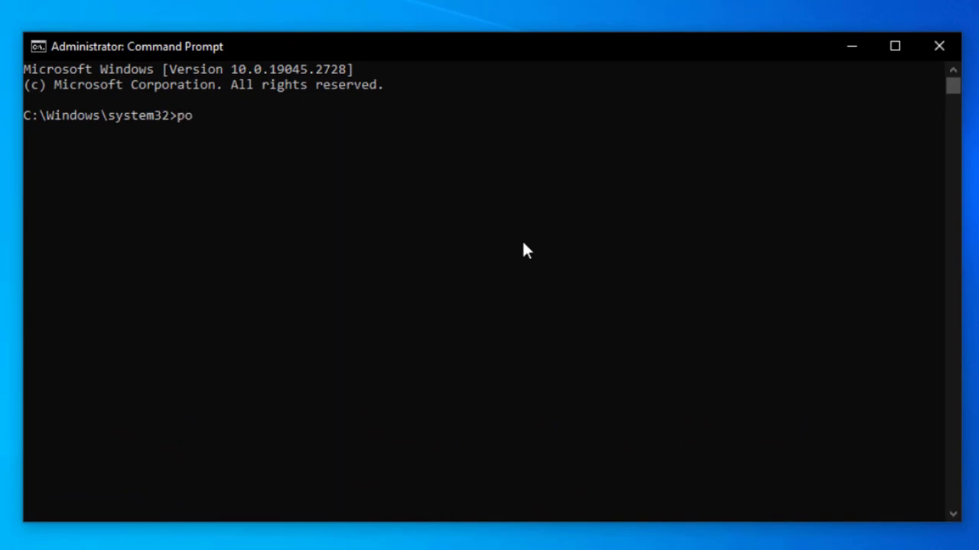
text(w)
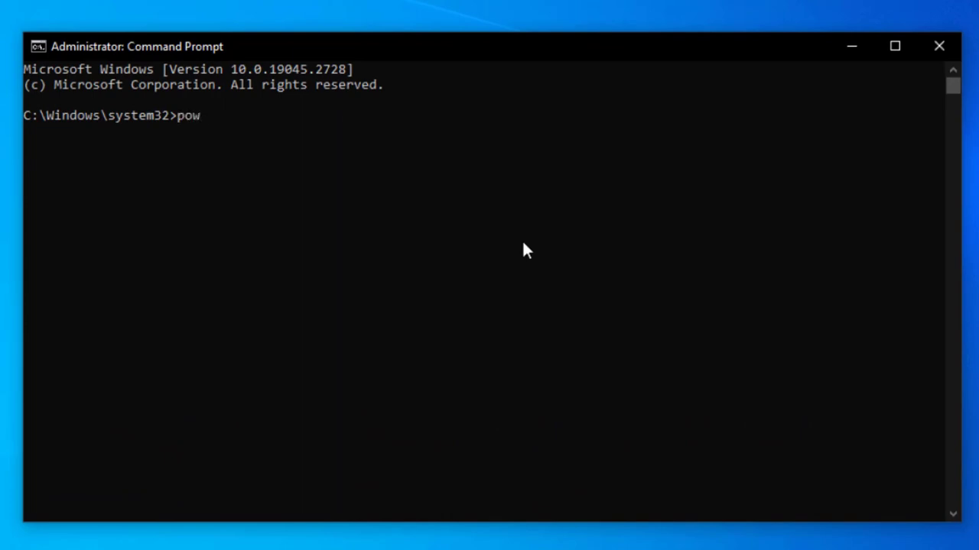
text(er)
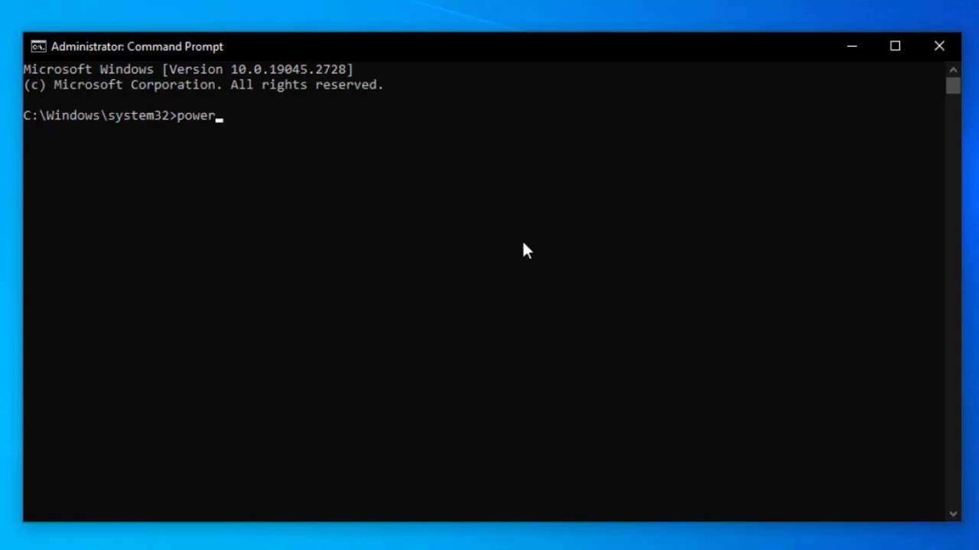
text(cfg)
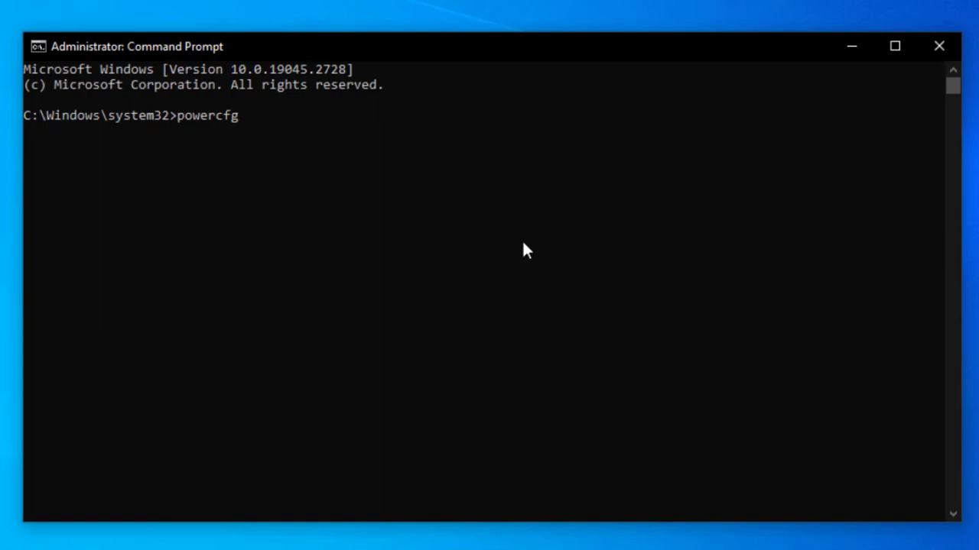
text(-)
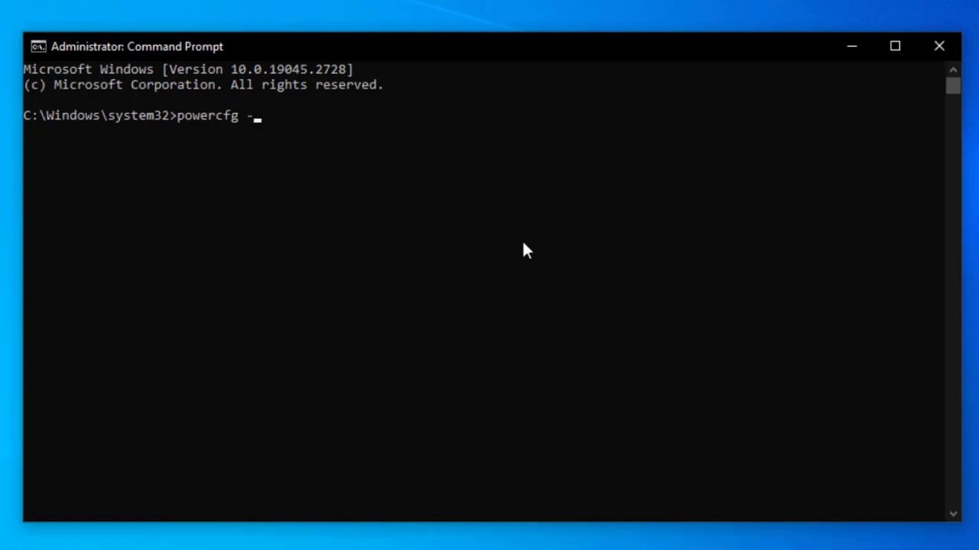
text(h)
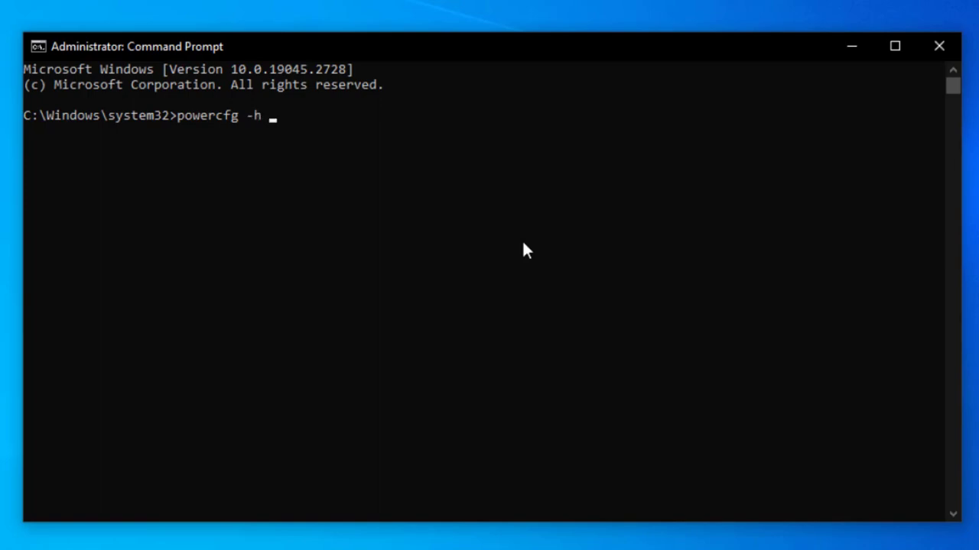
text(off)
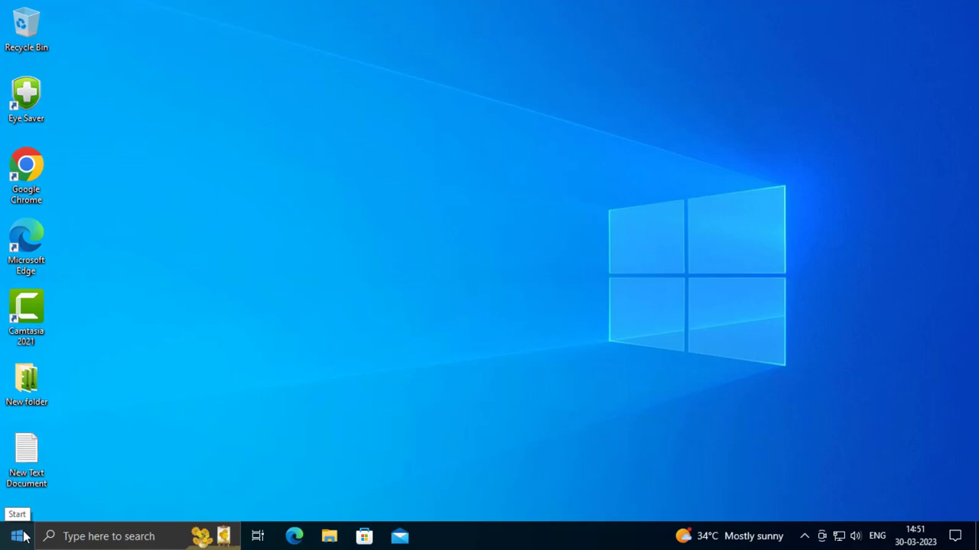
Open Power Options from the Start button's quick link menu.
right_click(13, 536)
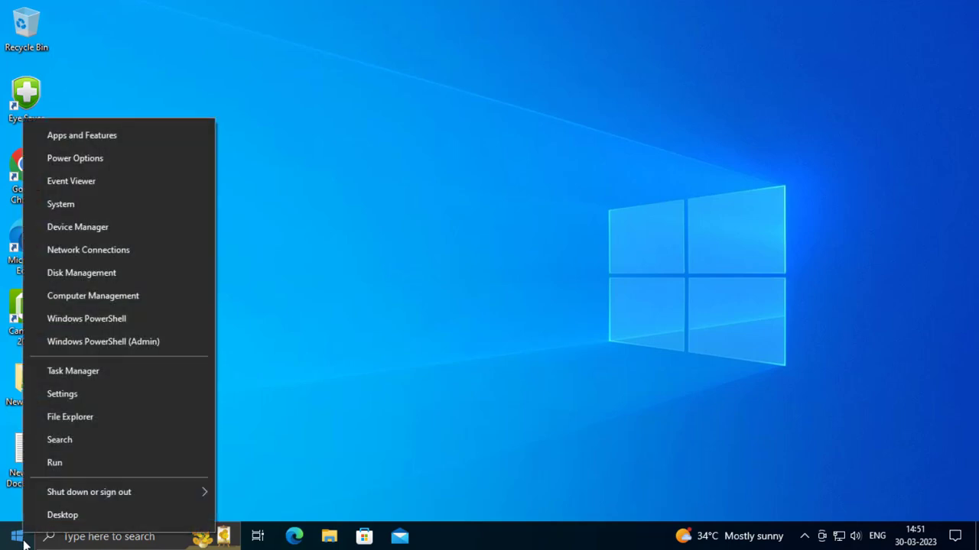
mouse_move(75, 158)
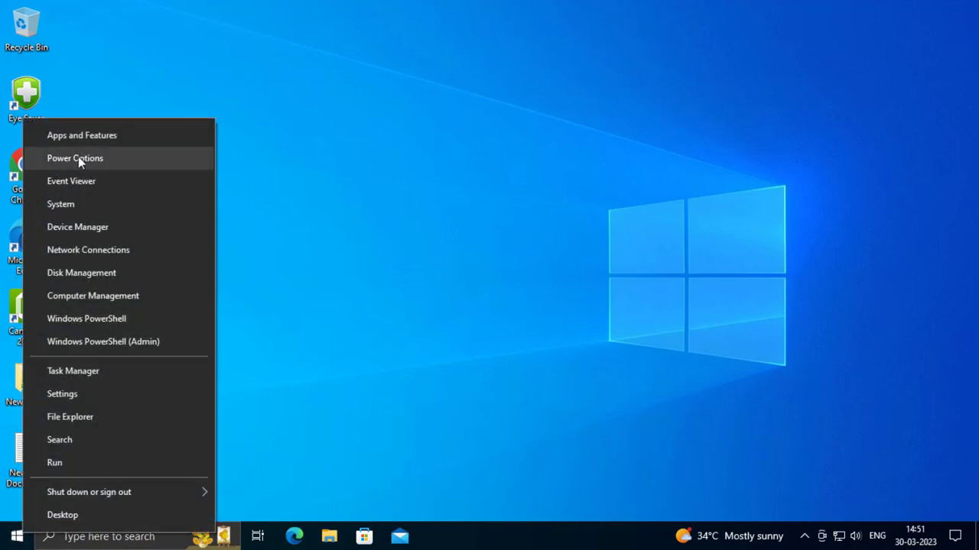
click(100, 176)
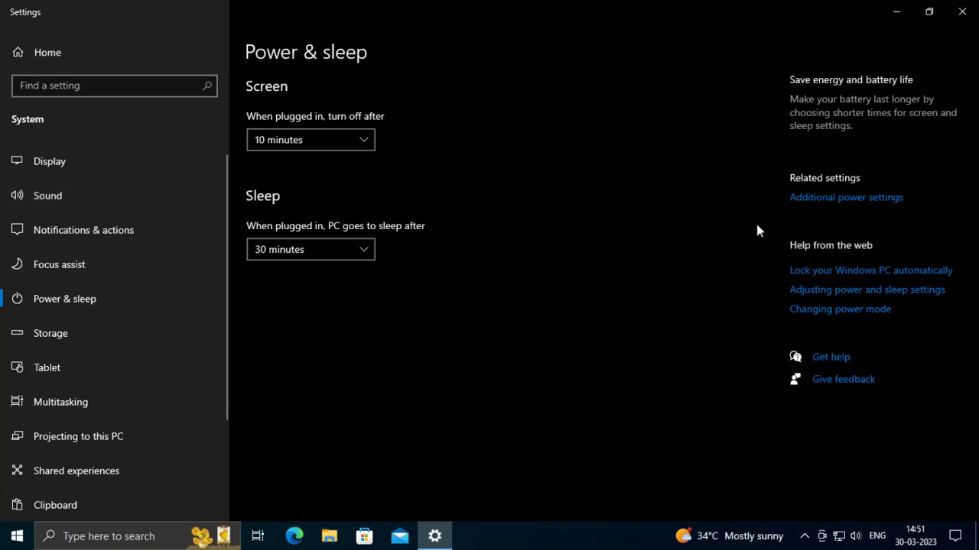
mouse_move(828, 209)
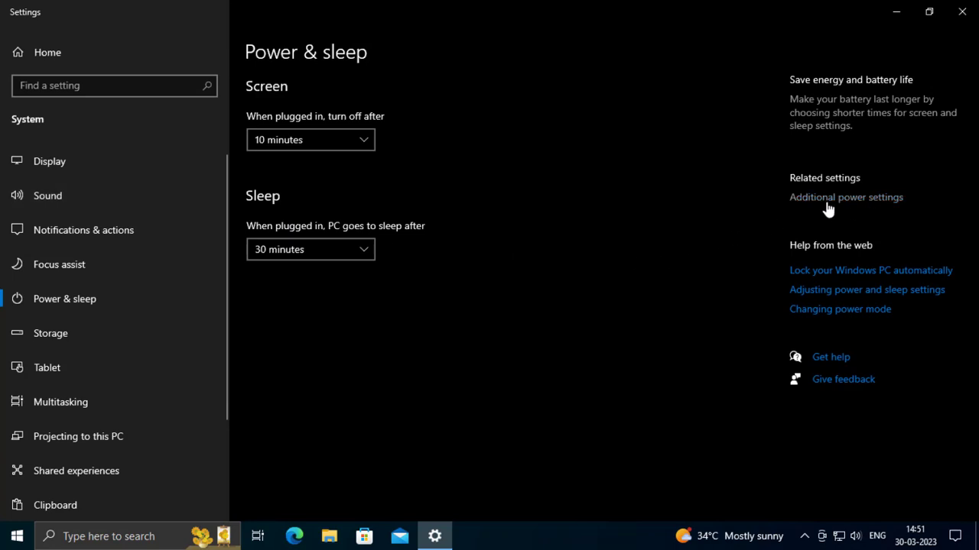
mouse_move(863, 210)
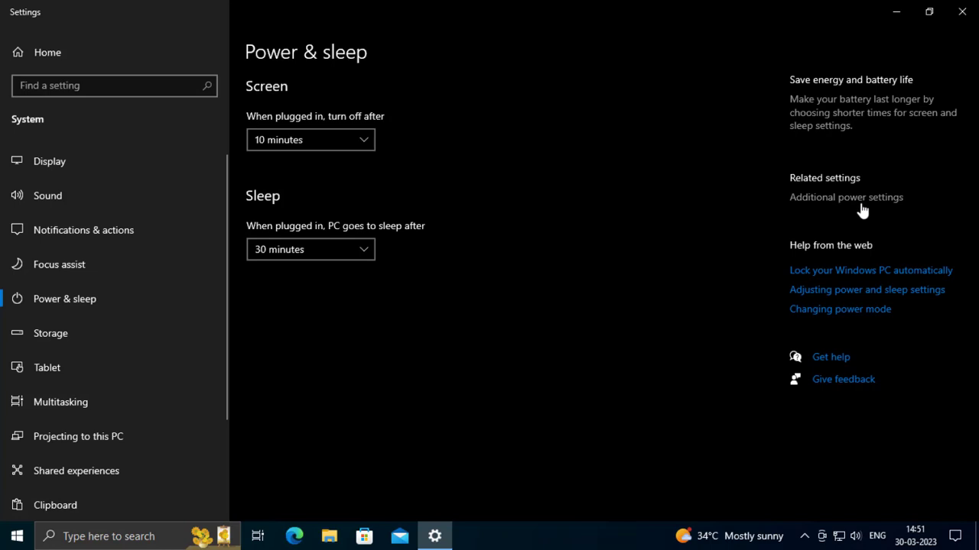
mouse_move(857, 209)
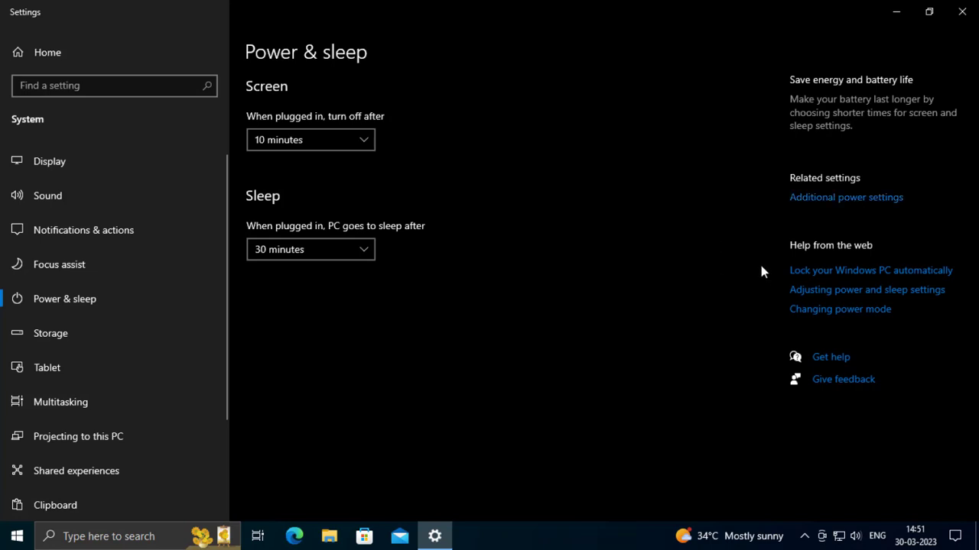
Open Additional power settings, then Change plan settings for Balanced (recommended).
click(845, 197)
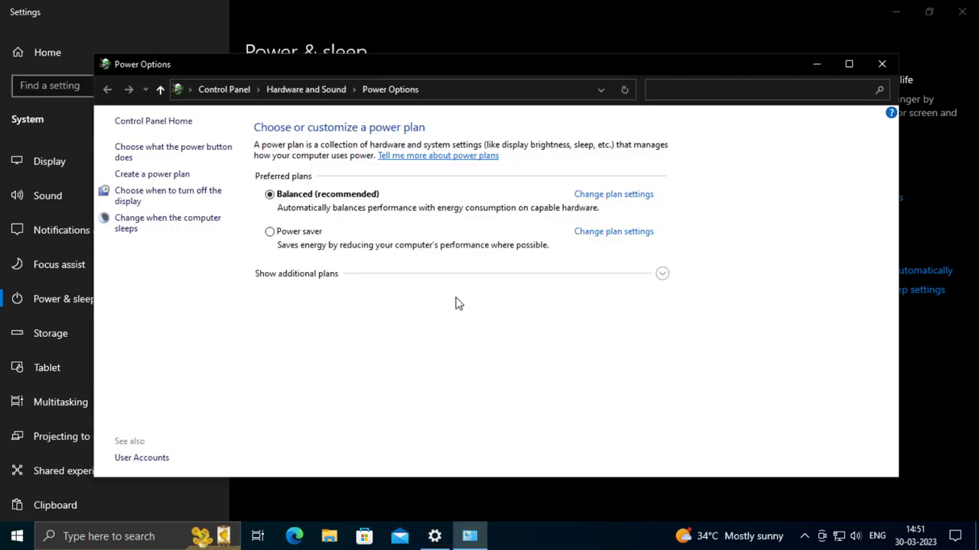
mouse_move(468, 312)
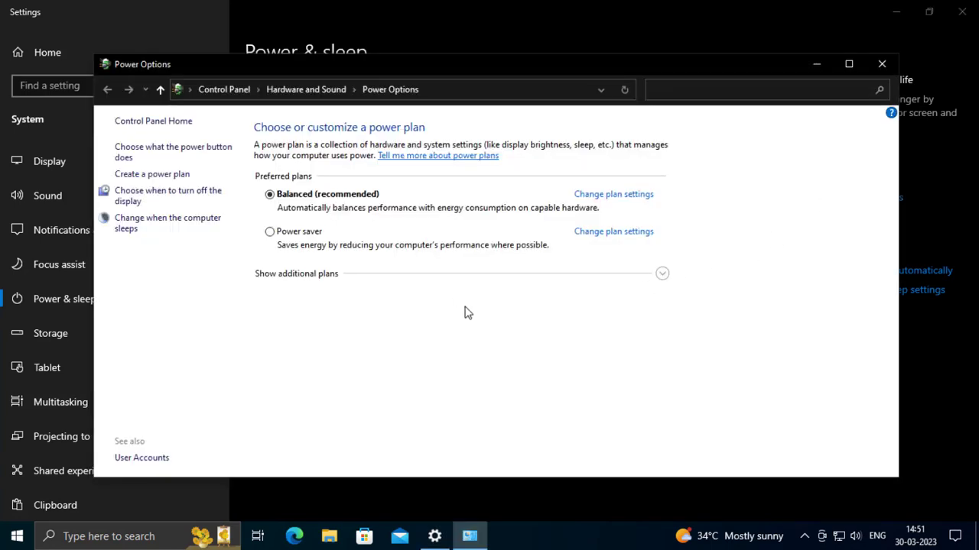
mouse_move(546, 207)
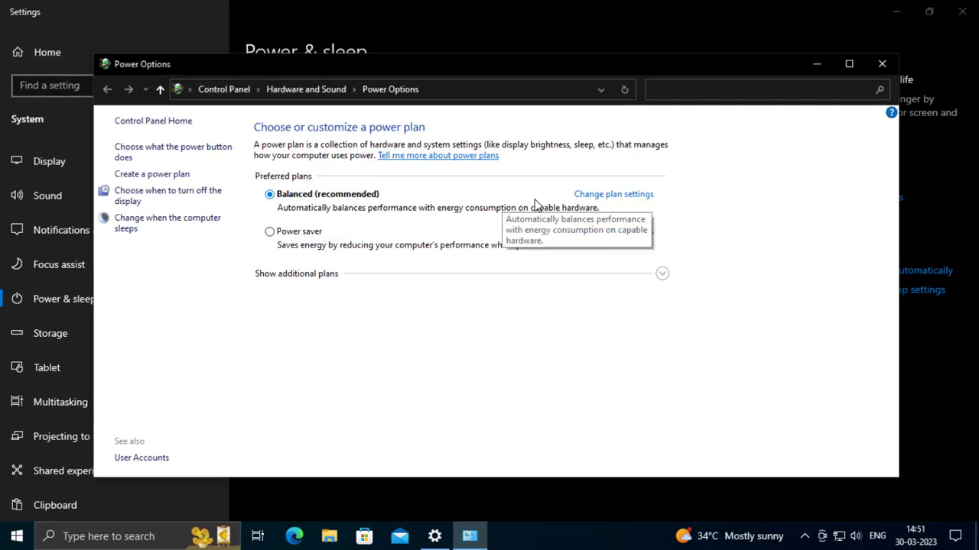
click(847, 64)
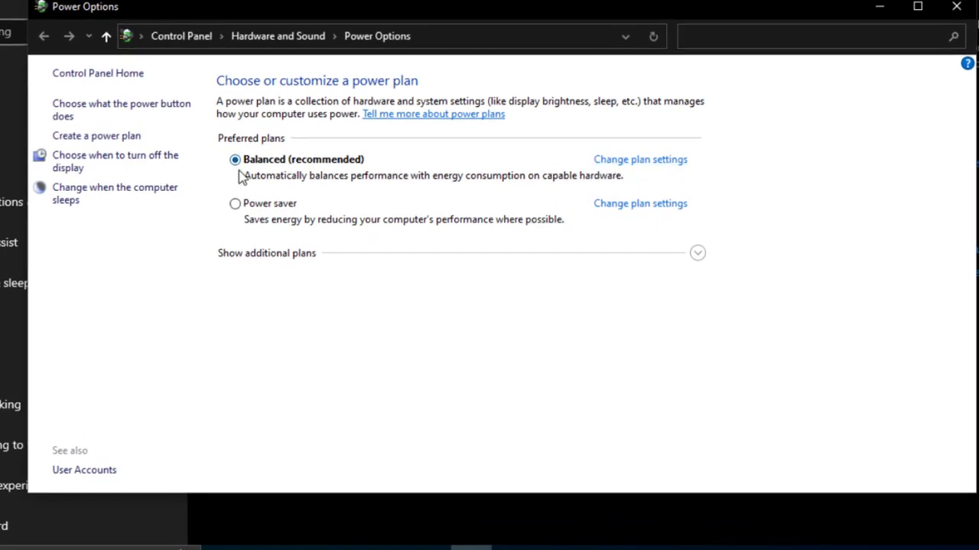
mouse_move(622, 219)
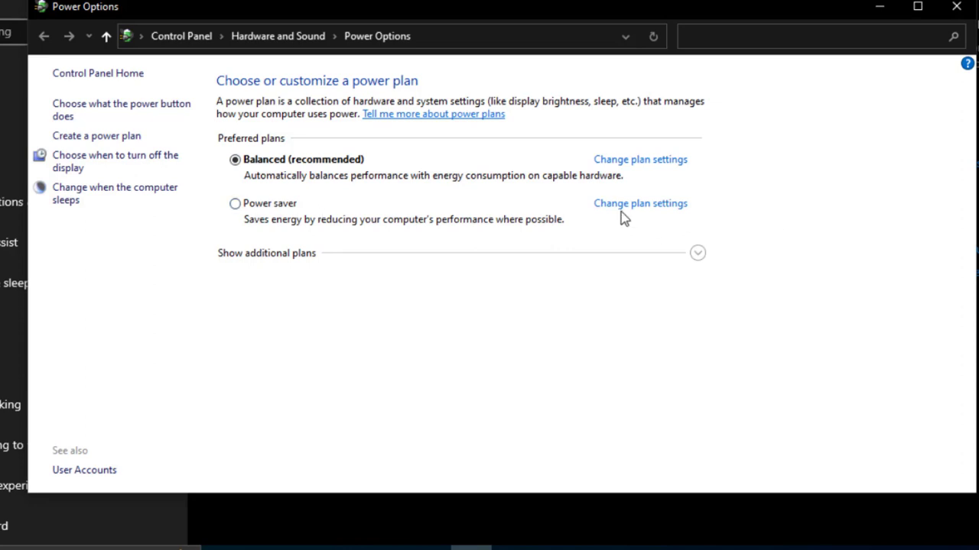
mouse_move(626, 167)
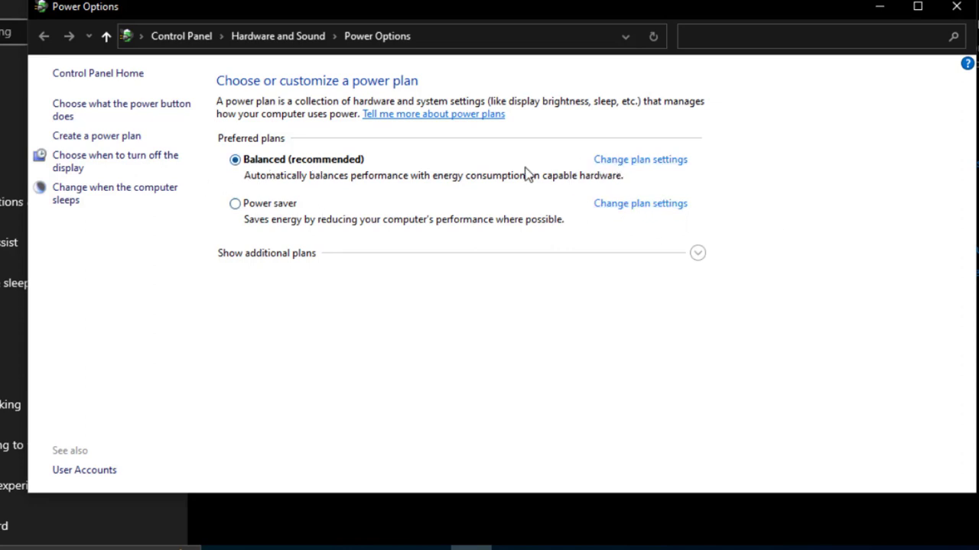
click(639, 159)
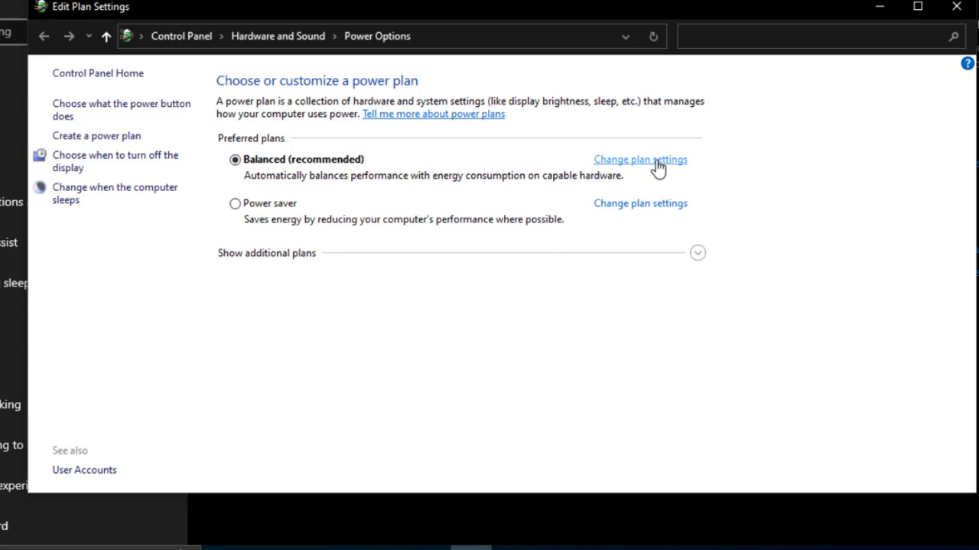
click(640, 159)
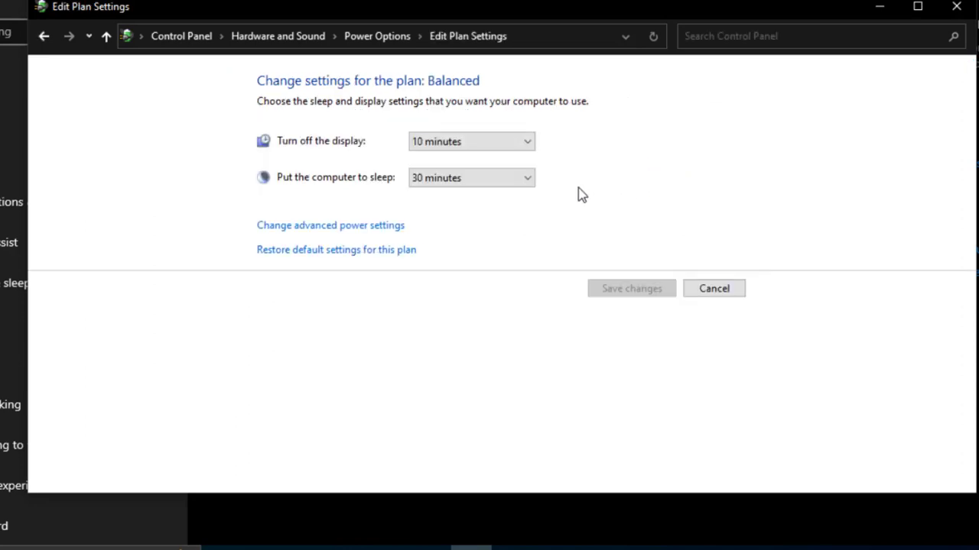
mouse_move(338, 249)
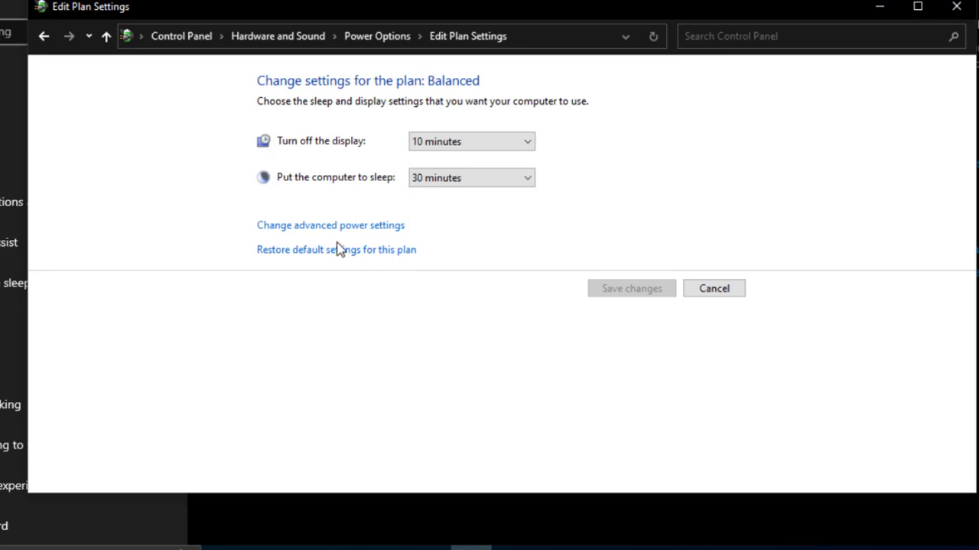
mouse_move(343, 228)
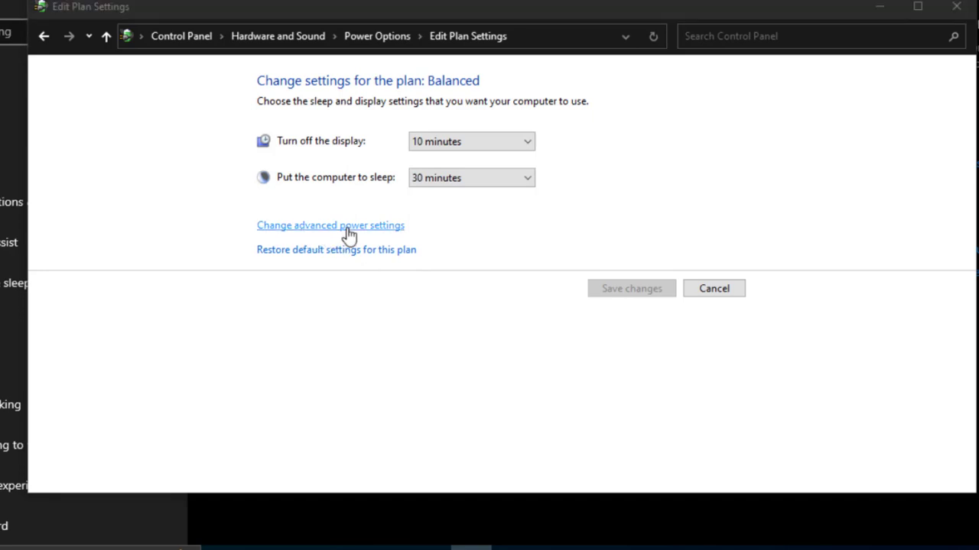
In advanced power settings, open Wireless Adapter Settings > Power Saving Mode choices.
click(331, 225)
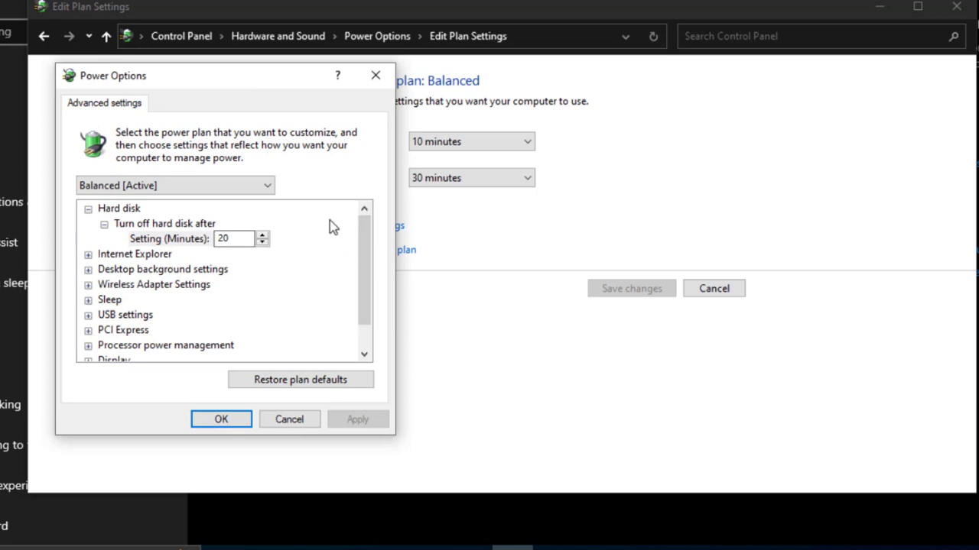
mouse_move(179, 293)
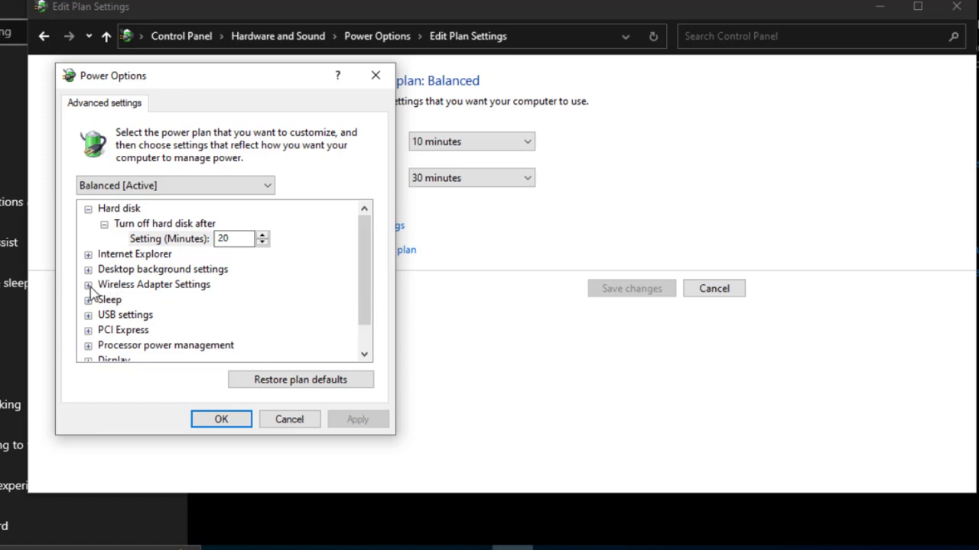
click(89, 284)
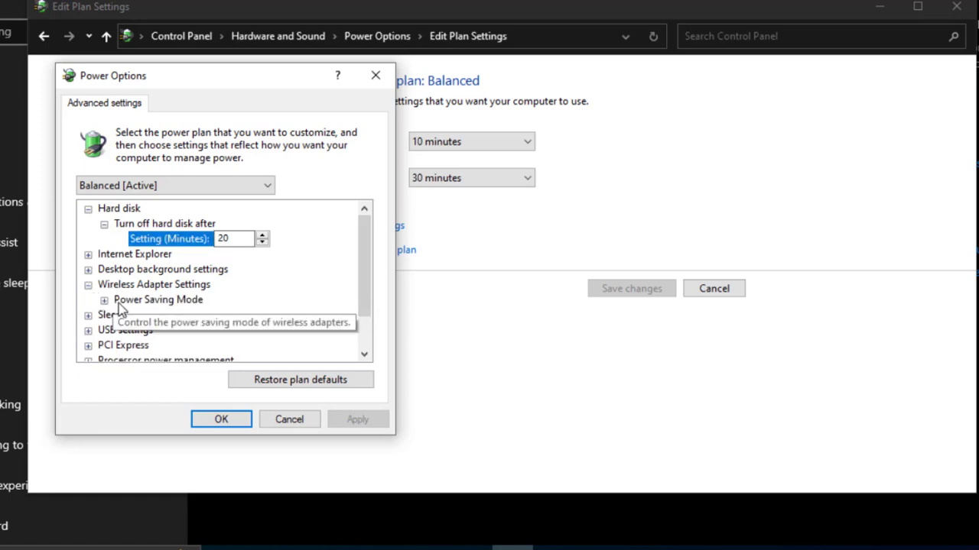
mouse_move(108, 307)
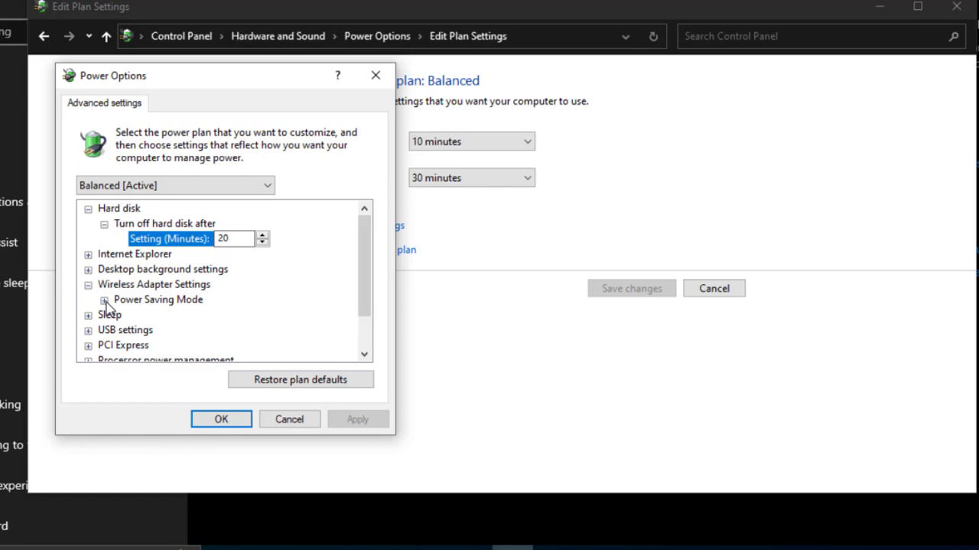
click(105, 300)
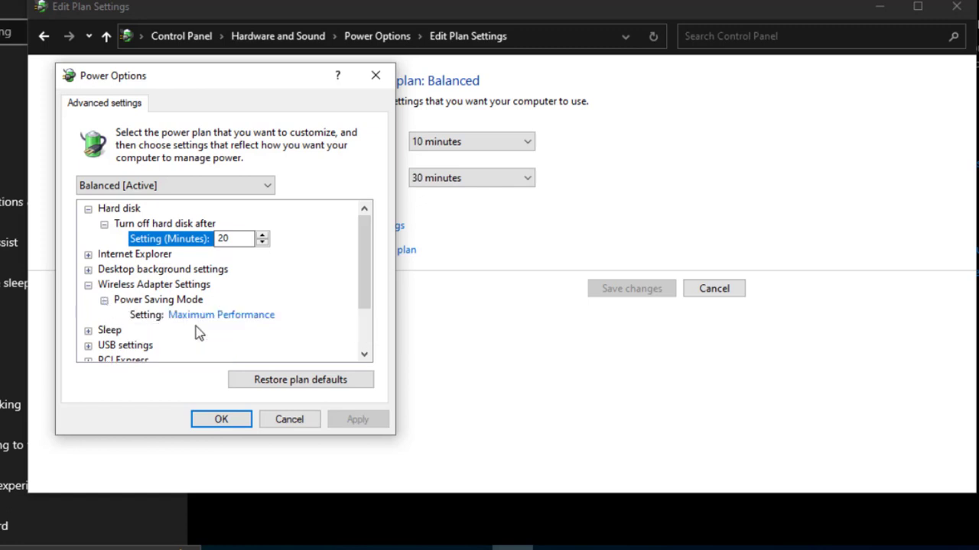
click(221, 315)
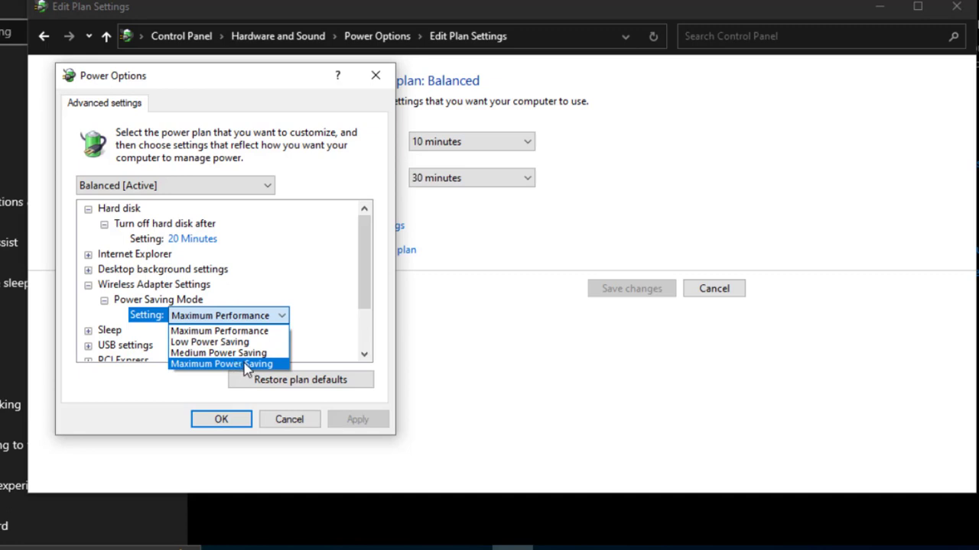
mouse_move(254, 371)
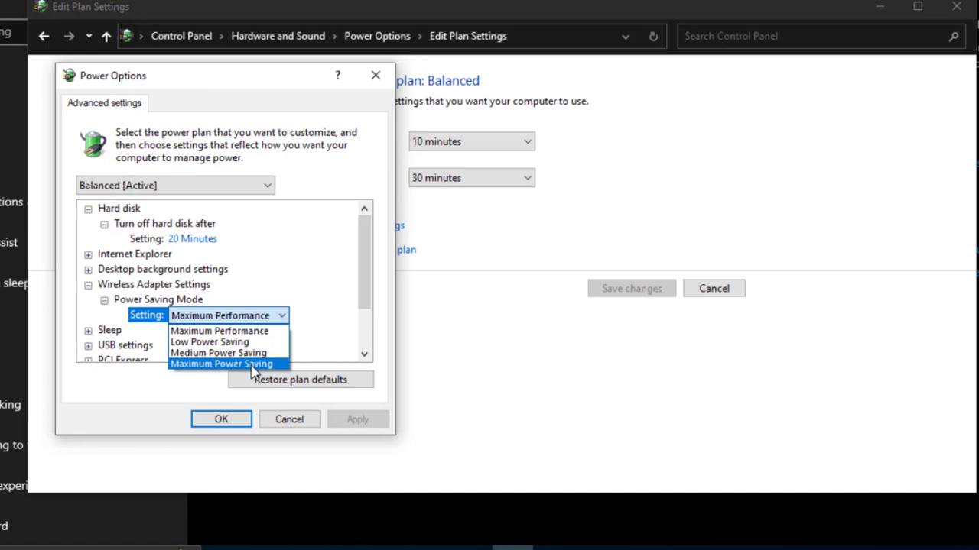
Set Power Saving Mode to Maximum Power Saving, apply, and confirm.
click(222, 364)
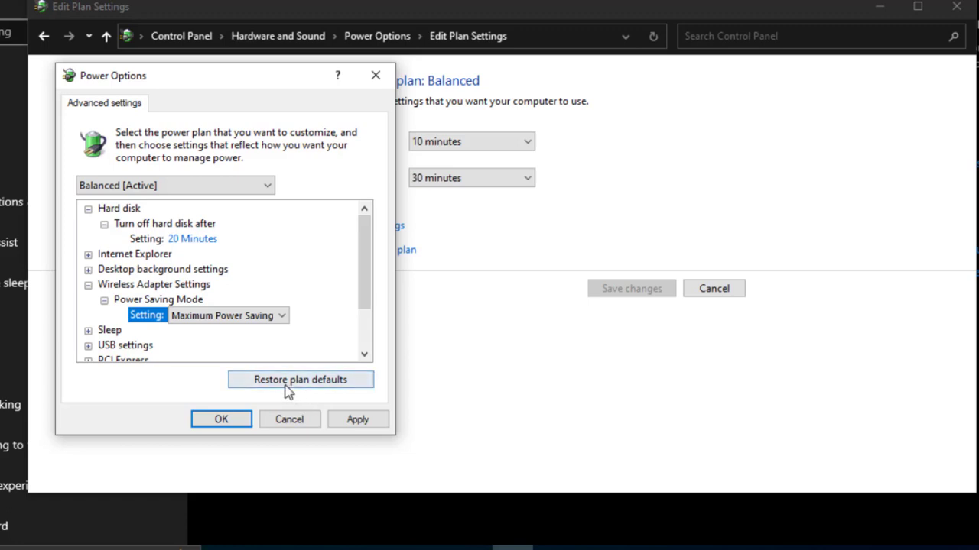
mouse_move(302, 393)
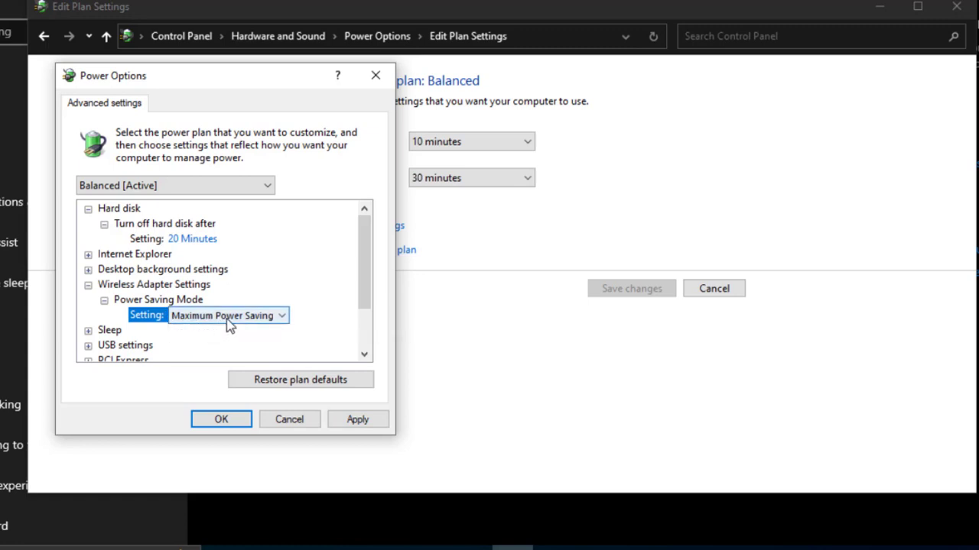
click(358, 419)
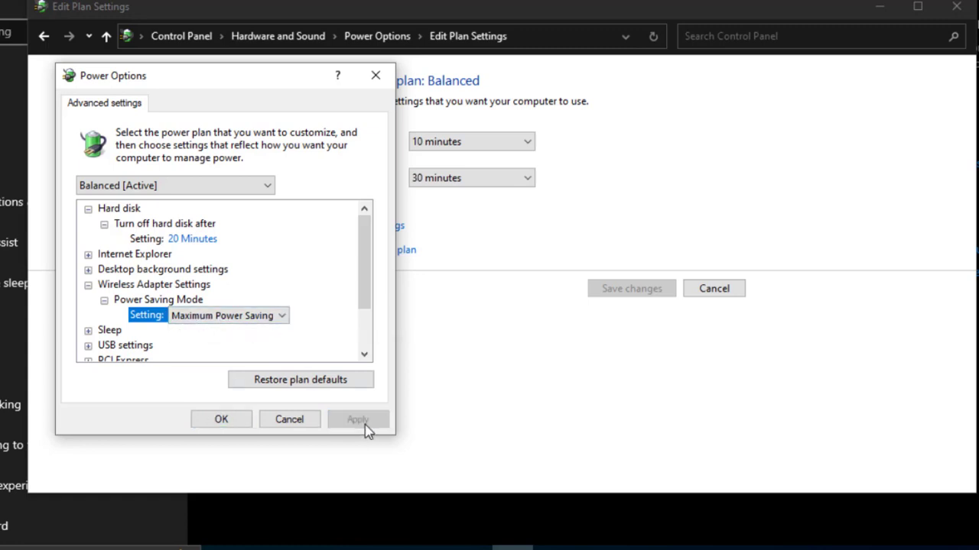
click(221, 419)
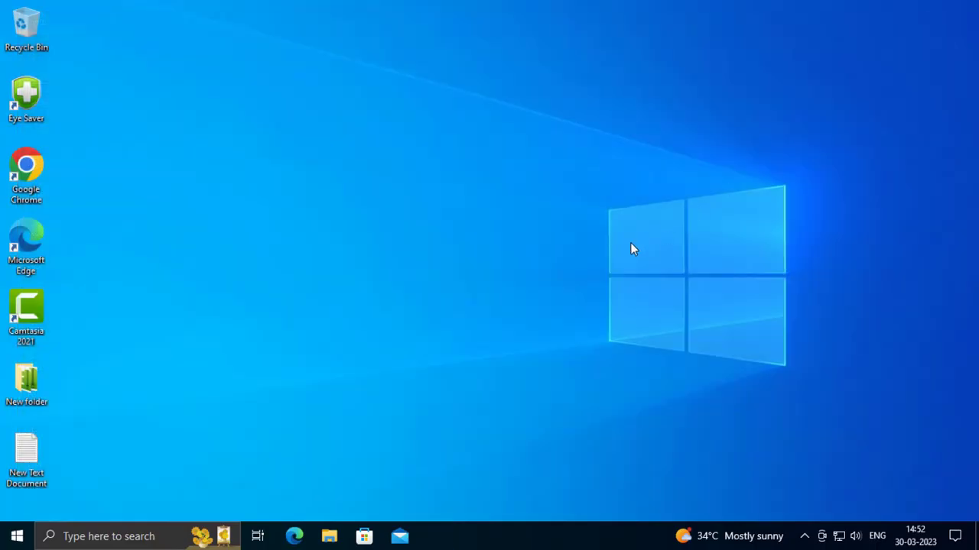
mouse_move(386, 316)
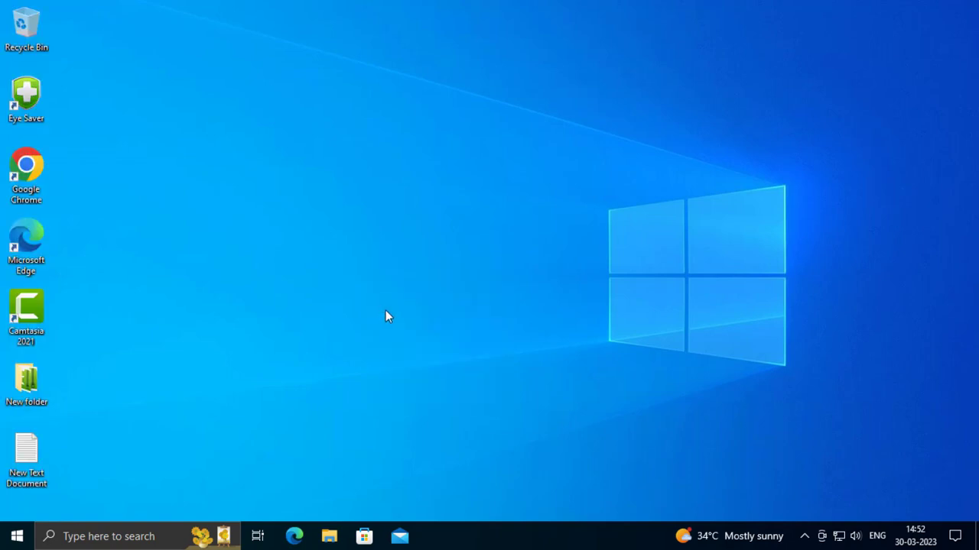
mouse_move(628, 358)
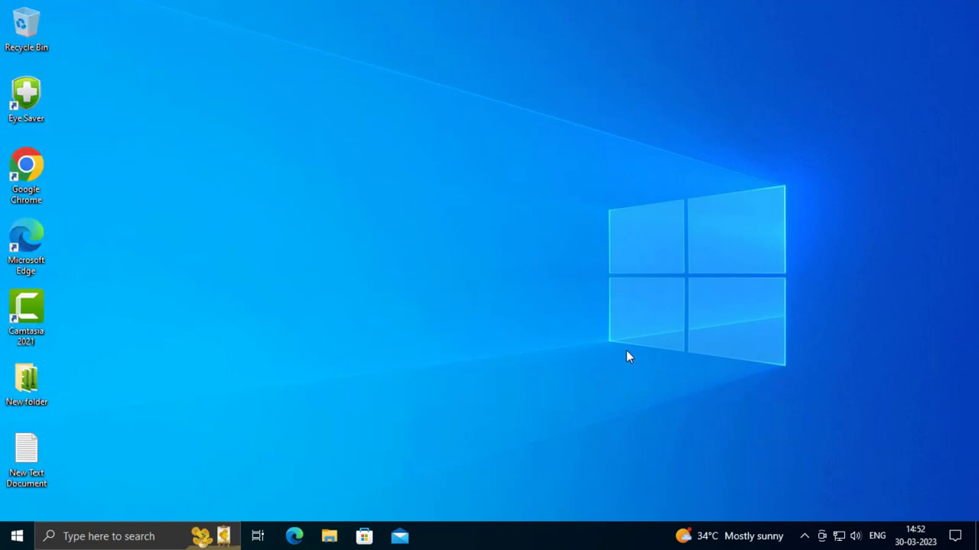